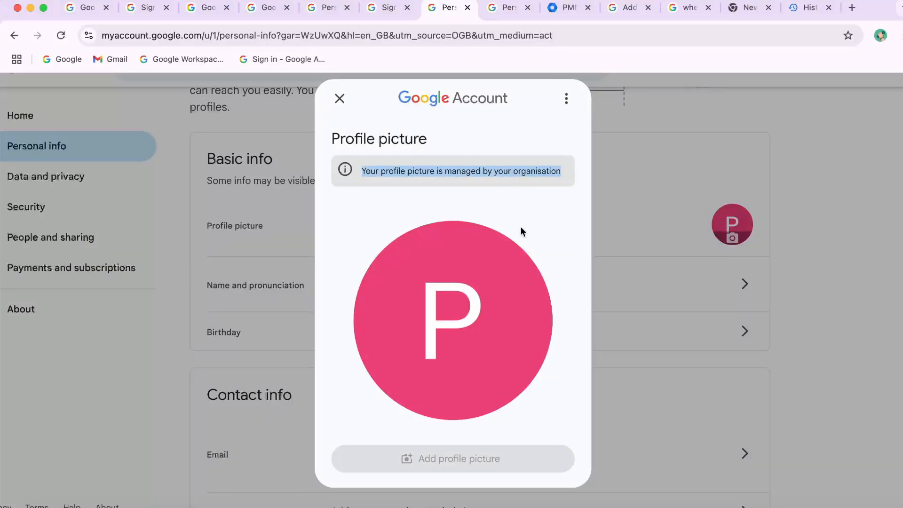
{"action": "mouse_move", "coordinate": [422, 187]}
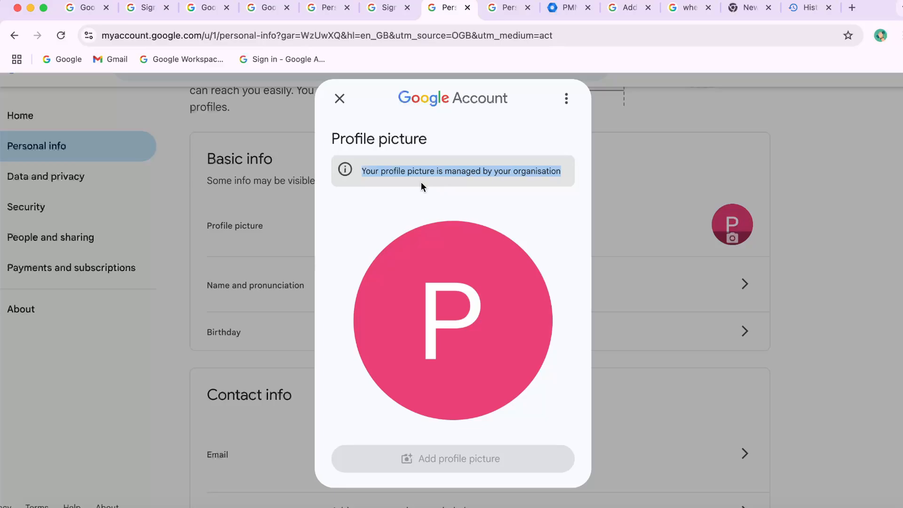
{"action": "mouse_move", "coordinate": [375, 143]}
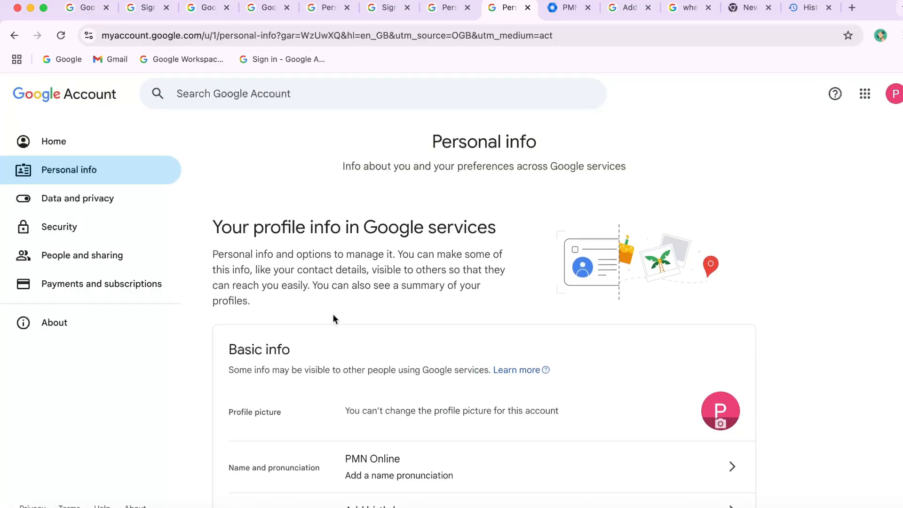
Step: Glance at the profile picture panel, return to the admin console tab, and reach password verification
{"action": "left_click", "coordinate": [720, 410]}
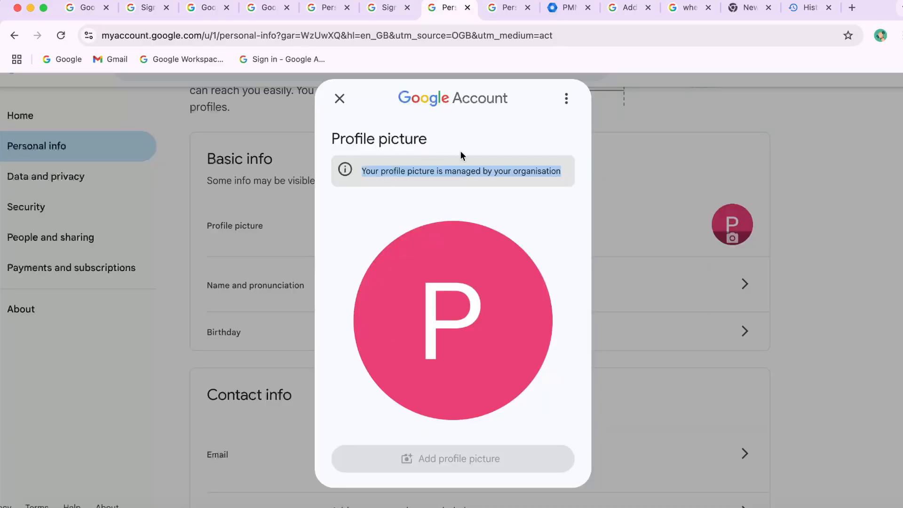
{"action": "left_click", "coordinate": [338, 98]}
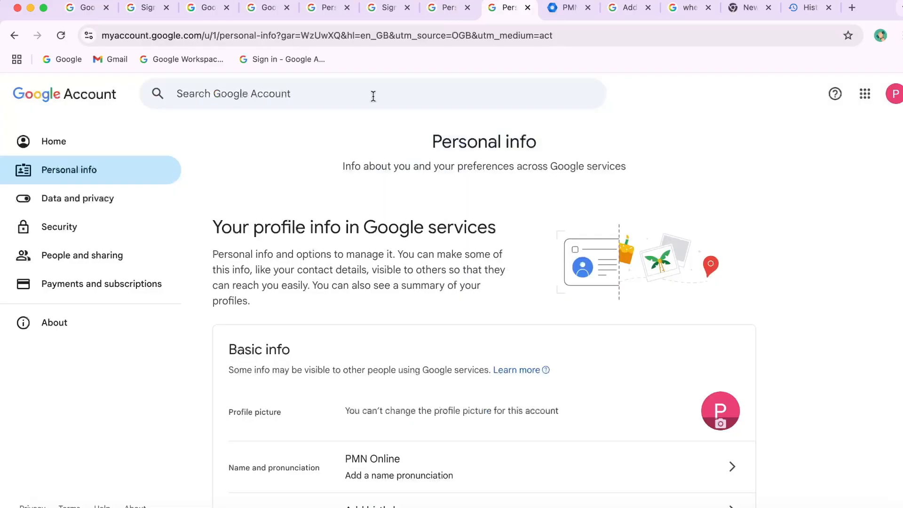
{"action": "left_click", "coordinate": [563, 7]}
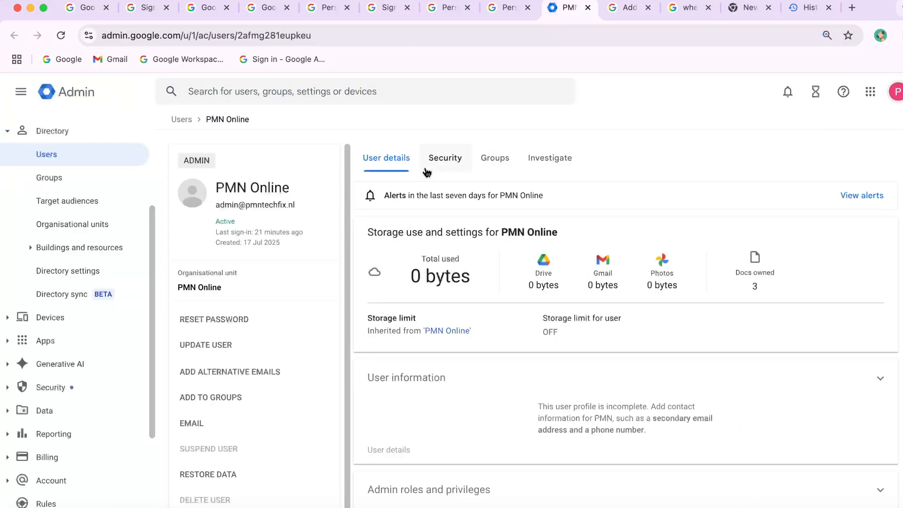
{"action": "left_click", "coordinate": [501, 8]}
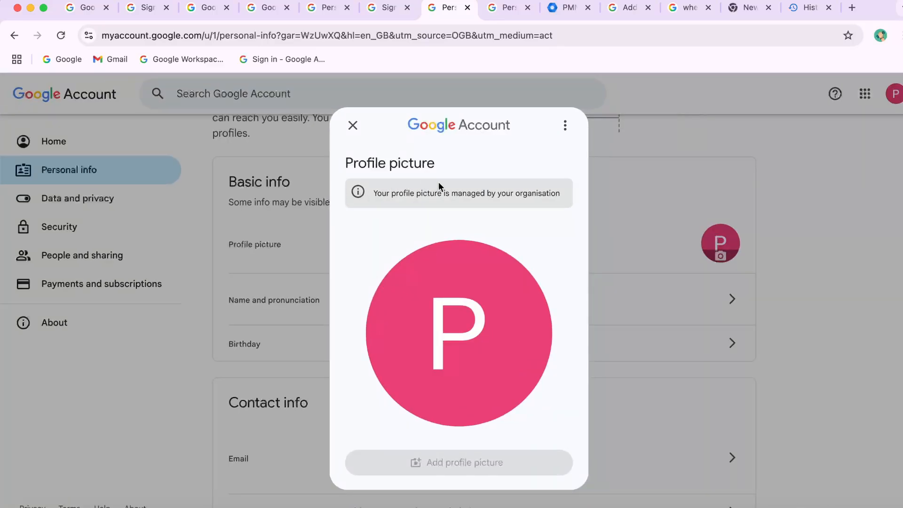
{"action": "left_click", "coordinate": [564, 125]}
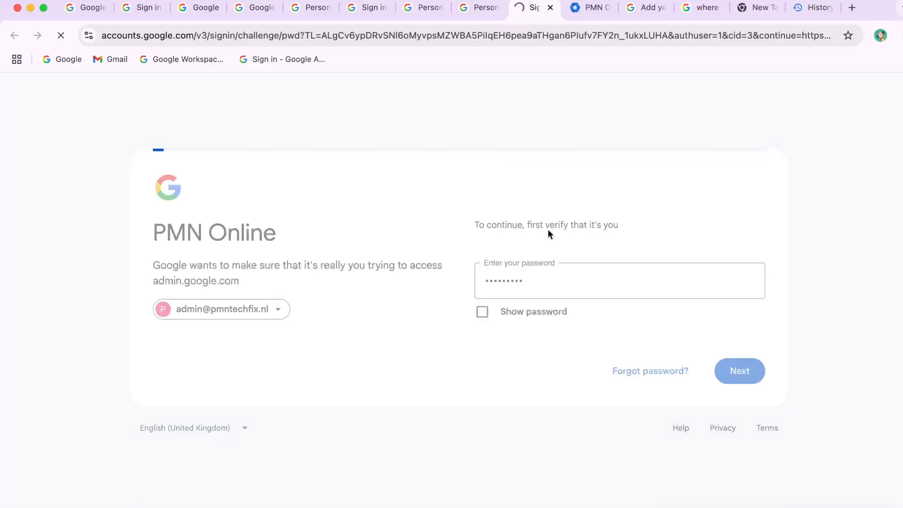
{"action": "mouse_move", "coordinate": [436, 275]}
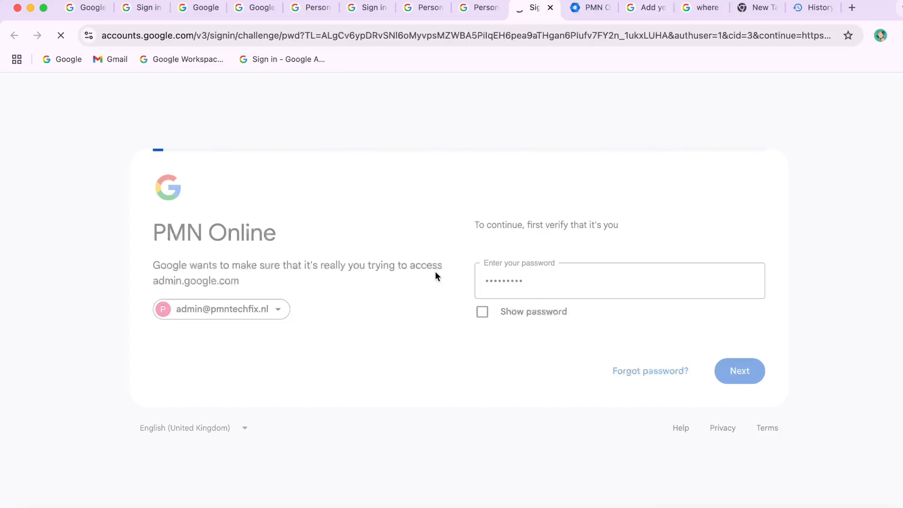
Step: Submit the password, then go to Directory > Users and open PMN Online
{"action": "left_click", "coordinate": [739, 371]}
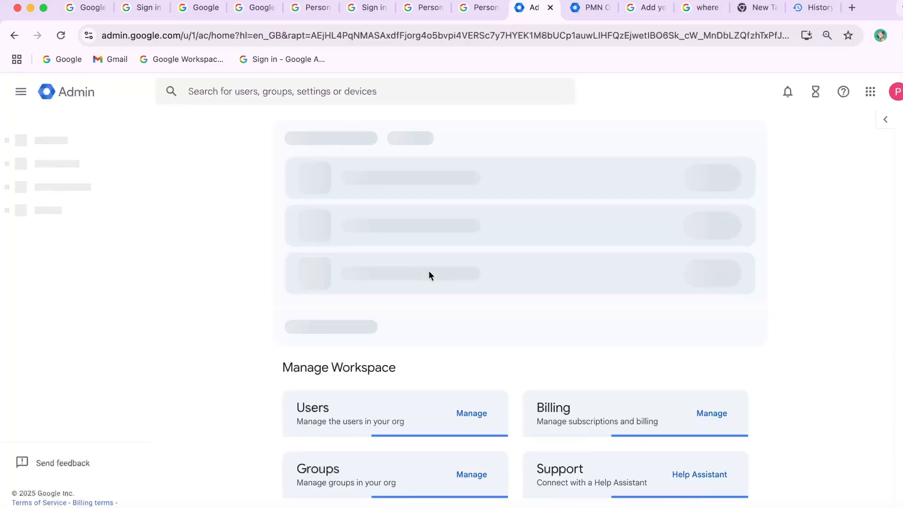
{"action": "left_click", "coordinate": [20, 91]}
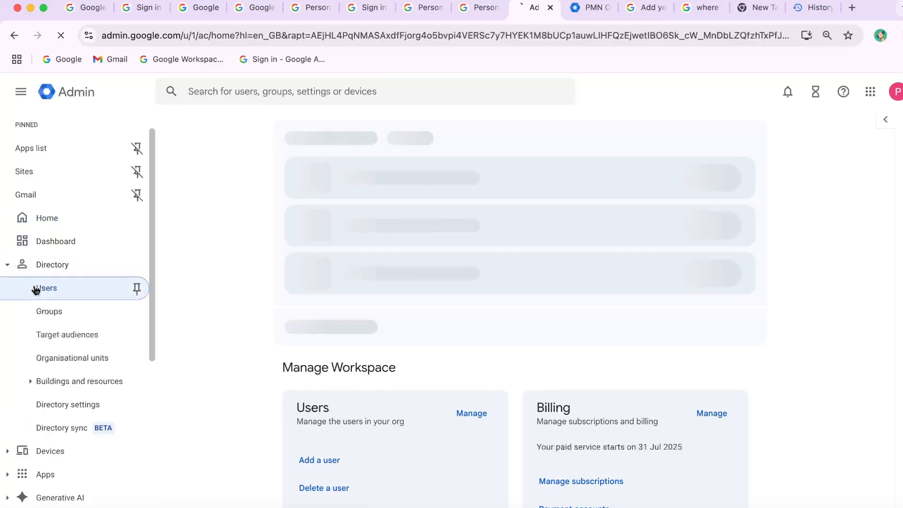
{"action": "left_click", "coordinate": [46, 288]}
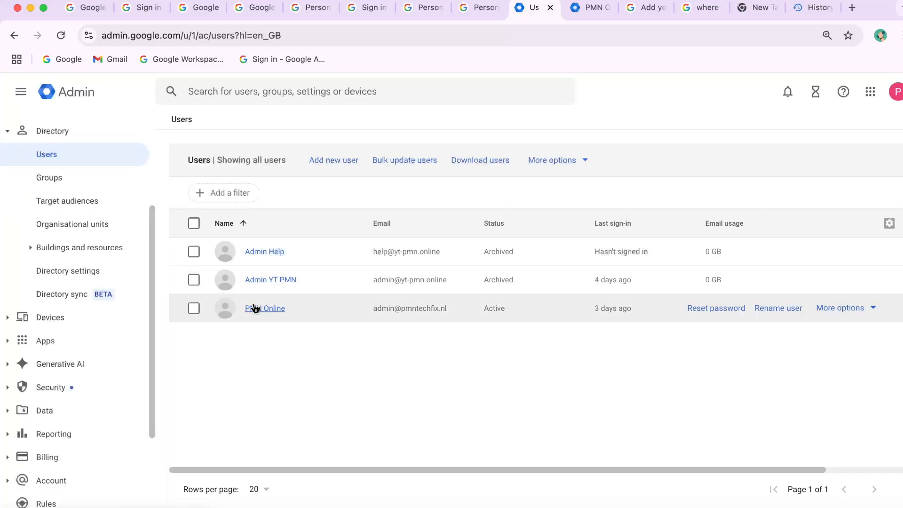
{"action": "left_click", "coordinate": [264, 308]}
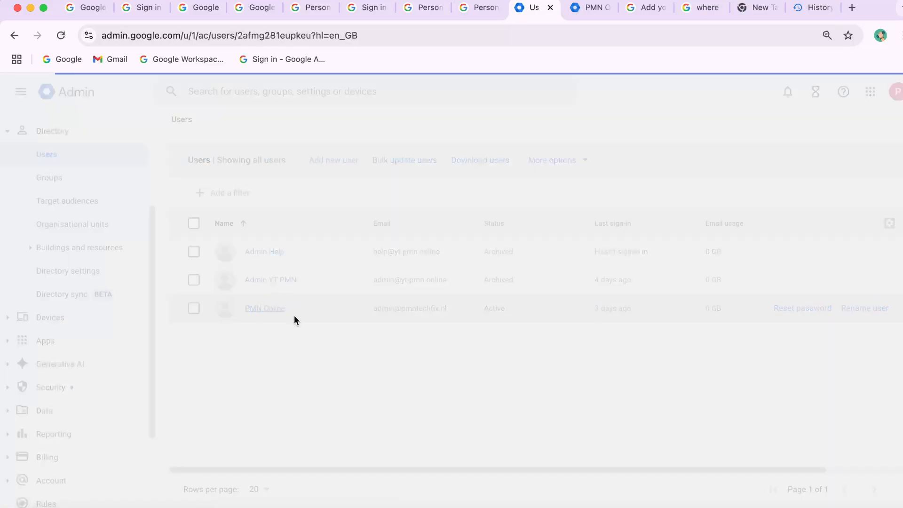
{"action": "left_click", "coordinate": [264, 307]}
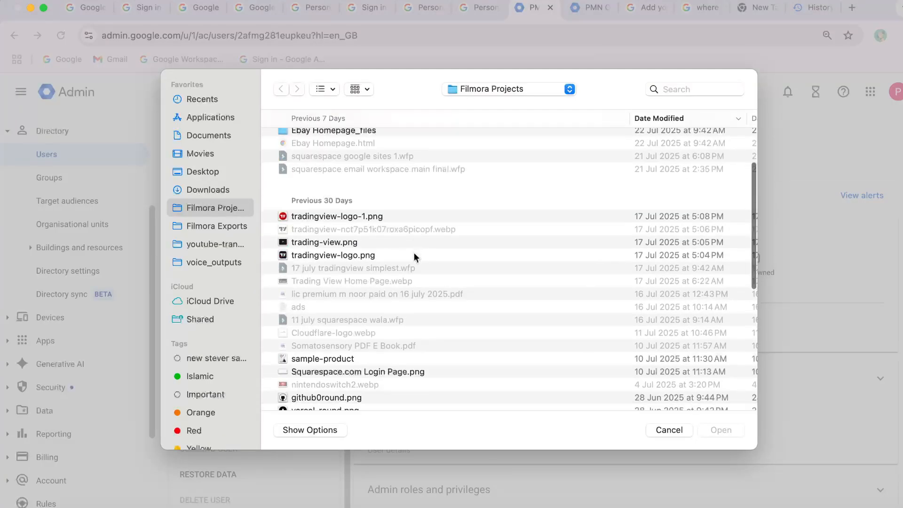
{"action": "left_click", "coordinate": [325, 259]}
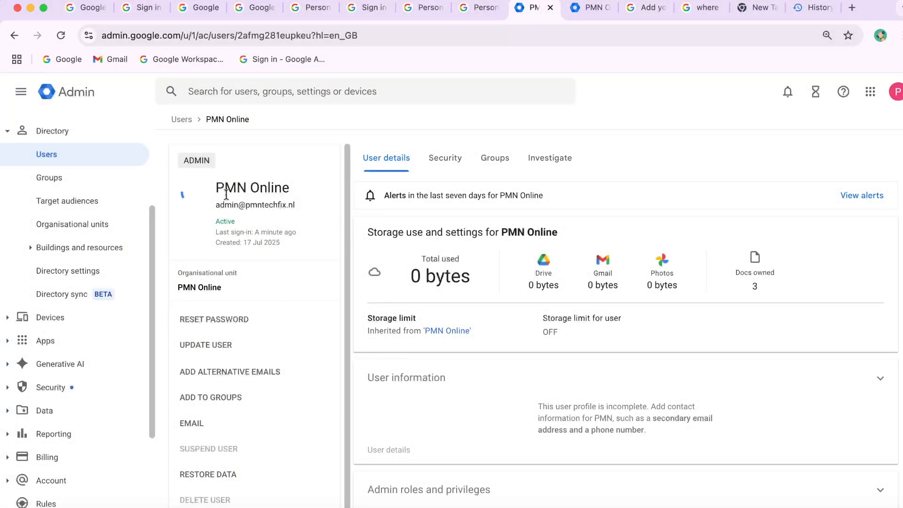
{"action": "mouse_move", "coordinate": [191, 194]}
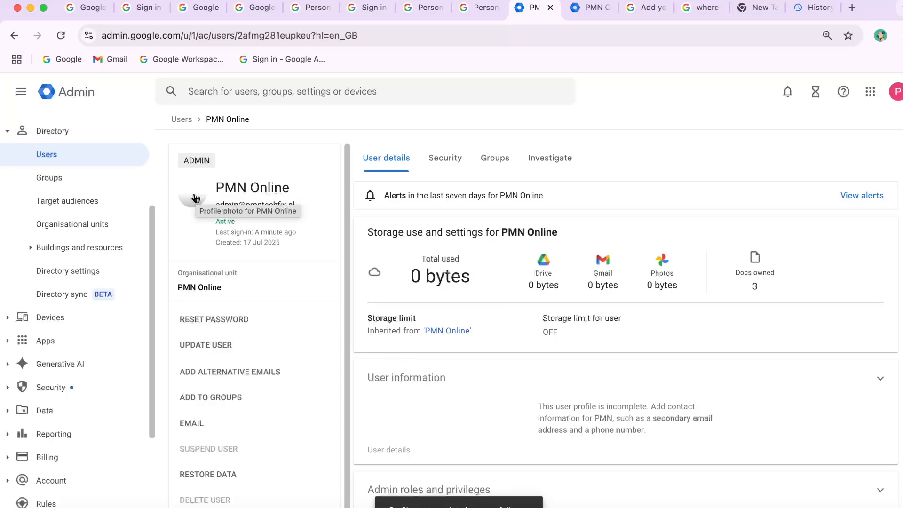
{"action": "mouse_move", "coordinate": [280, 141]}
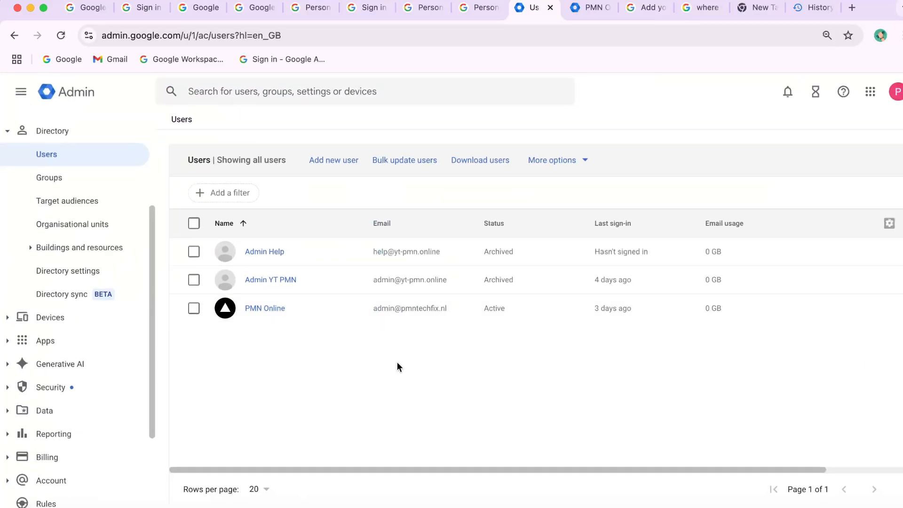
{"action": "mouse_move", "coordinate": [450, 342]}
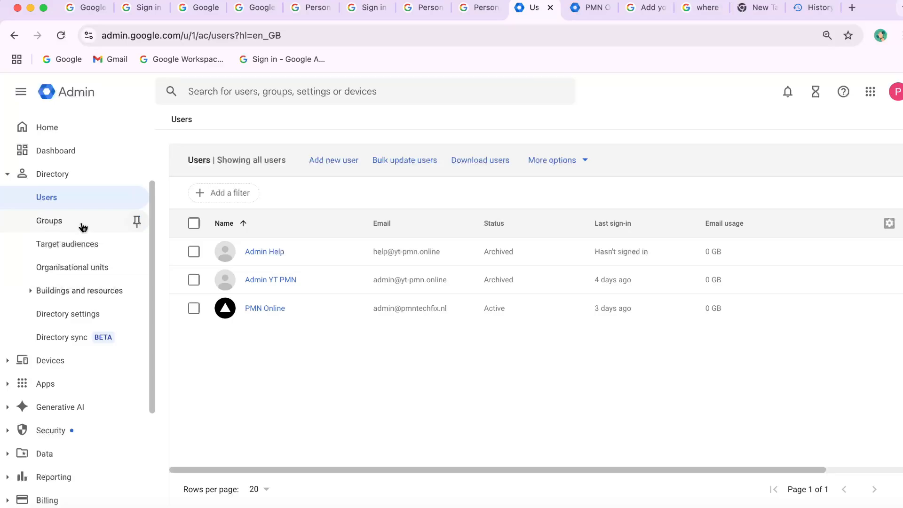
Step: Check the extra user options, then go to Directory settings from the sidebar
{"action": "scroll", "scroll_direction": "down", "scroll_amount": 3}
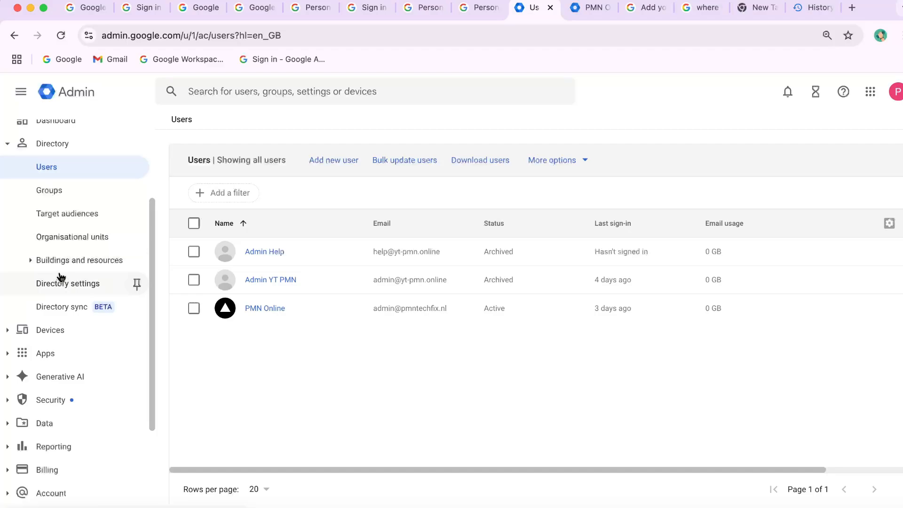
{"action": "mouse_move", "coordinate": [78, 213]}
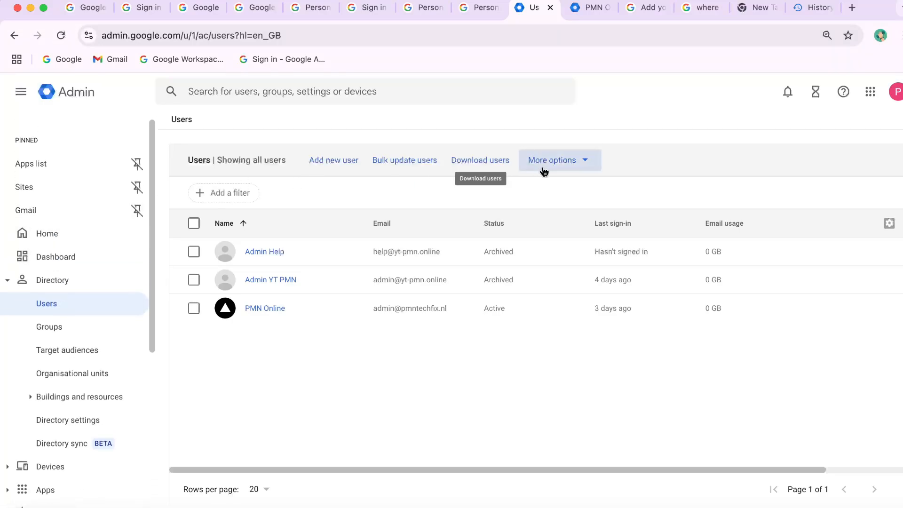
{"action": "left_click", "coordinate": [559, 160]}
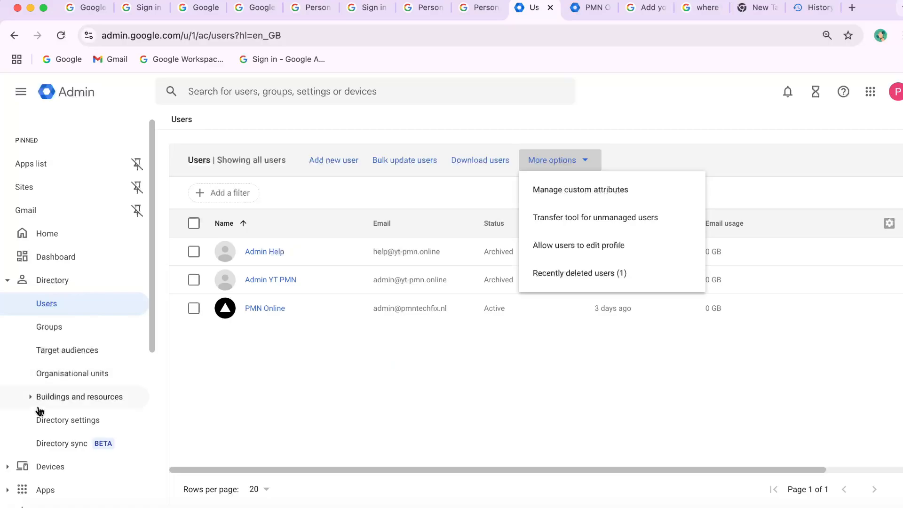
{"action": "left_click", "coordinate": [67, 420]}
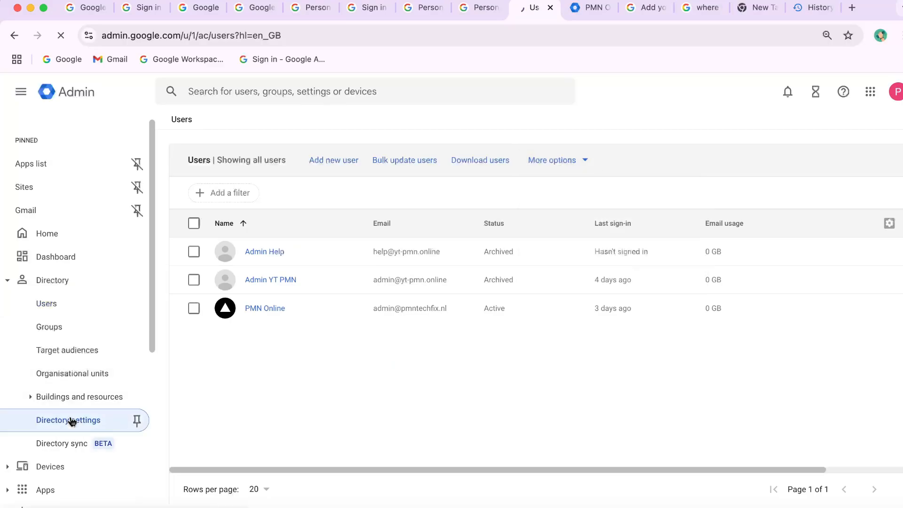
{"action": "left_click", "coordinate": [68, 419]}
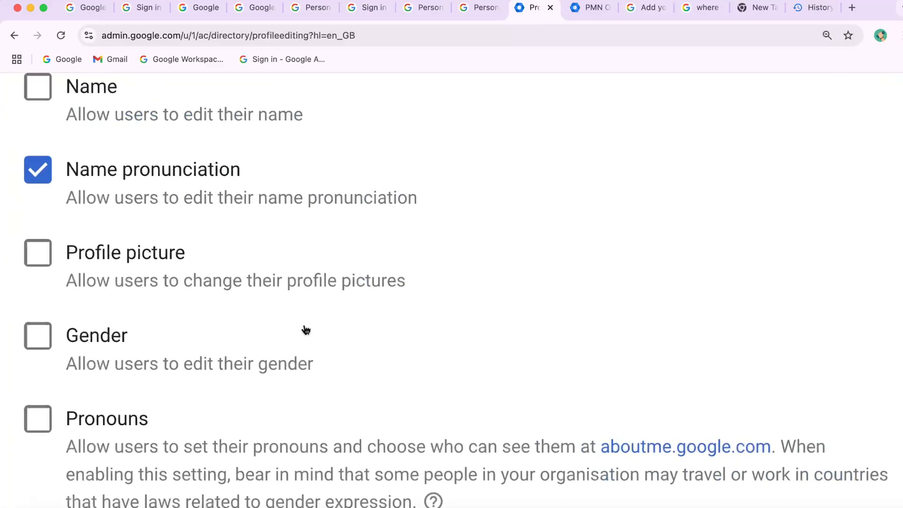
Step: Enable Profile picture editing for users, save, and view the Disable Photo dialog
{"action": "left_click", "coordinate": [37, 252]}
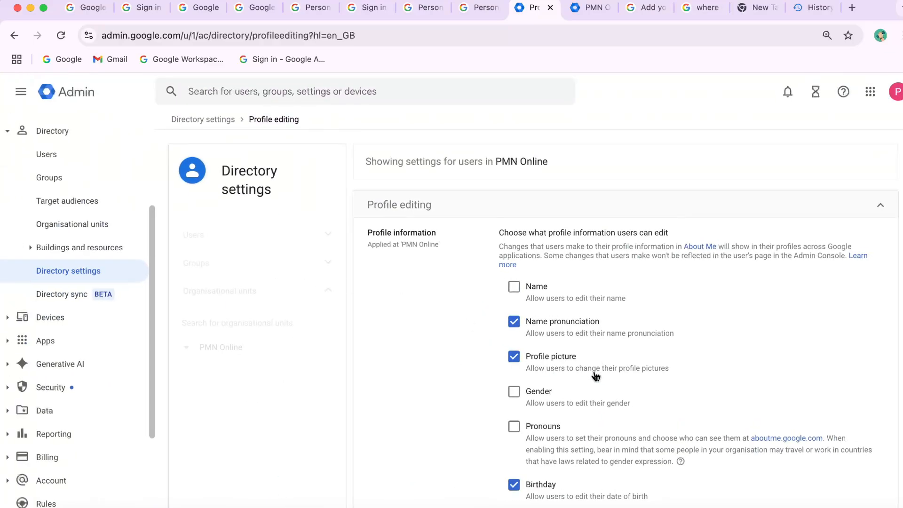
{"action": "scroll", "scroll_direction": "down", "scroll_amount": 3}
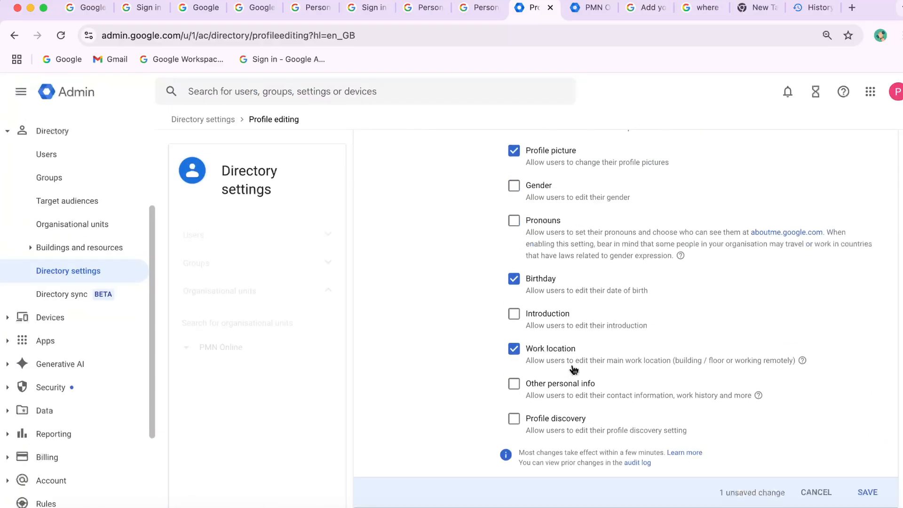
{"action": "left_click", "coordinate": [868, 492]}
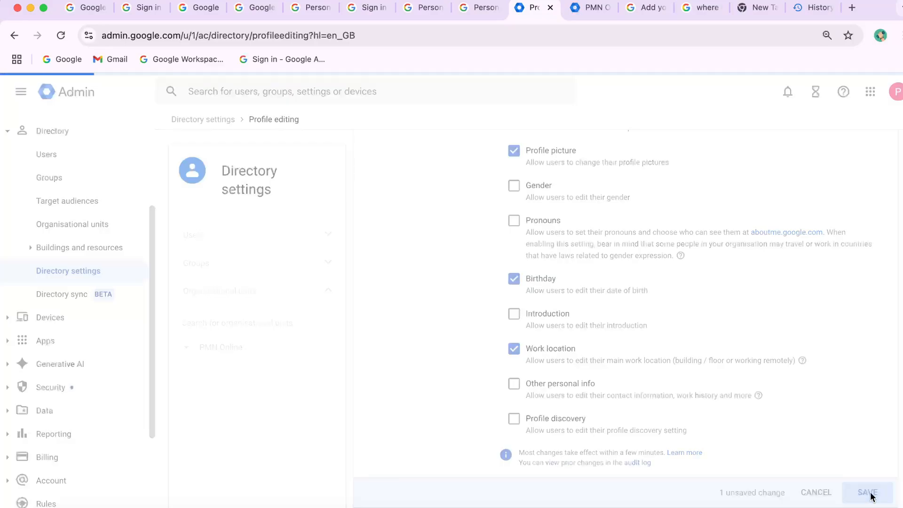
{"action": "left_click", "coordinate": [864, 492]}
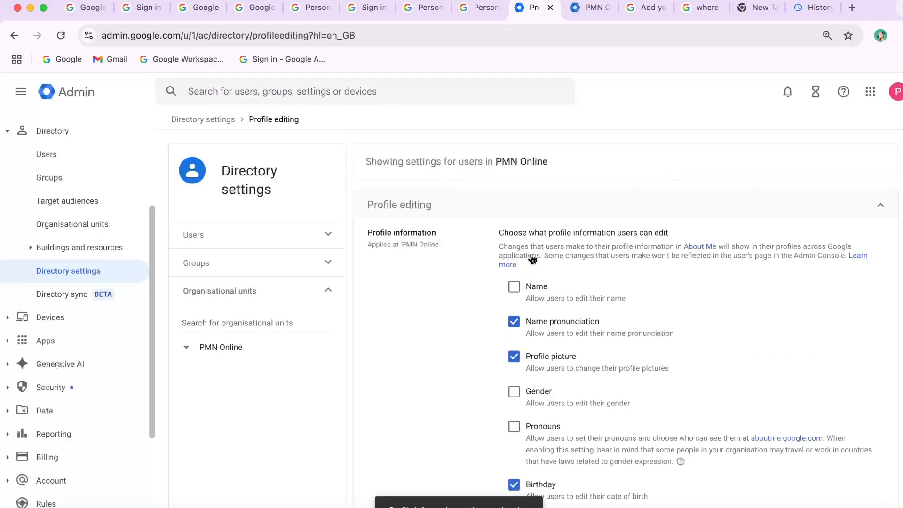
{"action": "left_click", "coordinate": [513, 358]}
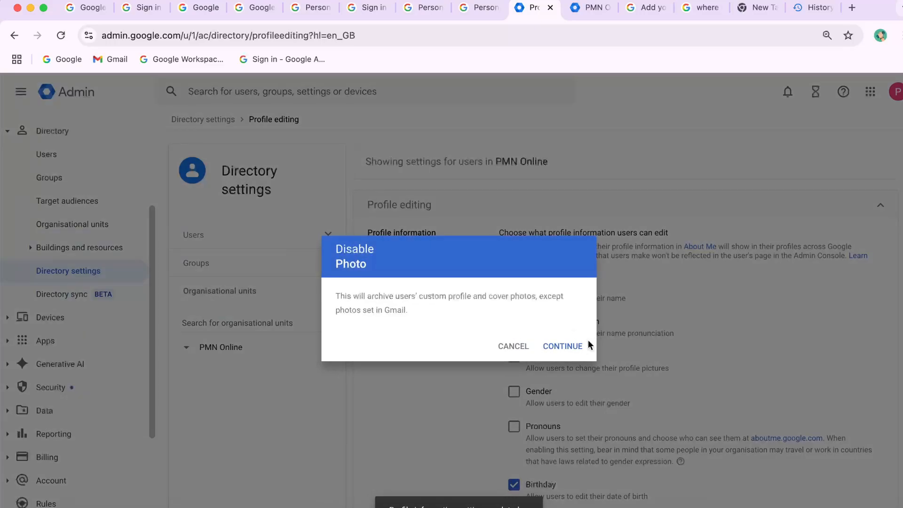
{"action": "mouse_move", "coordinate": [440, 310]}
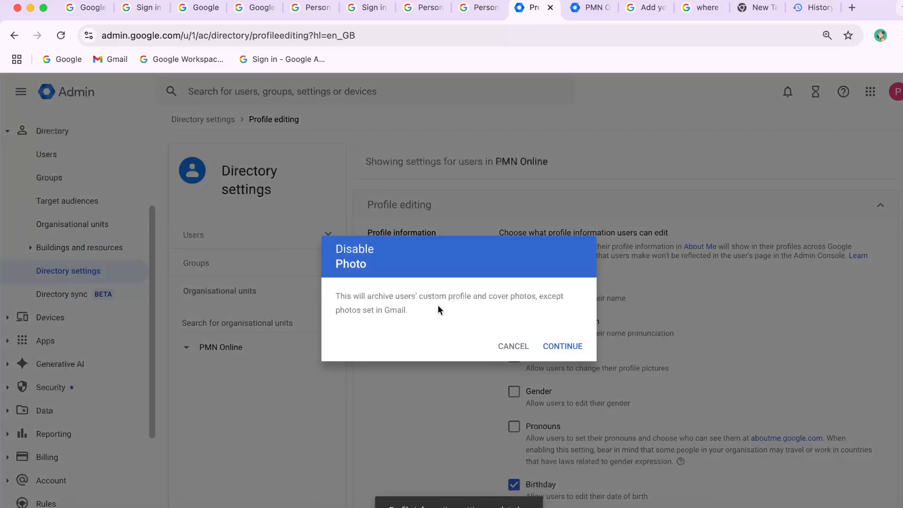